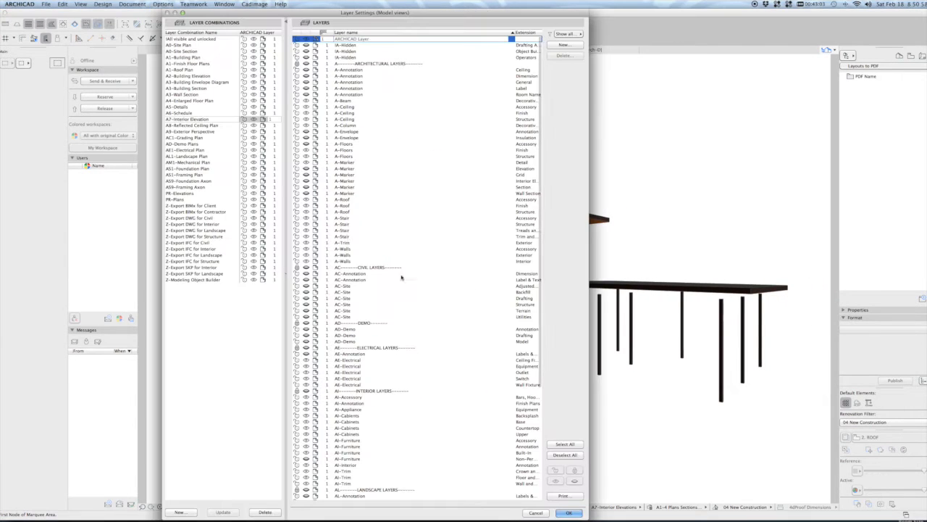
Confirm the Layer Settings dialog with OK to return to the 3D house view
click(568, 513)
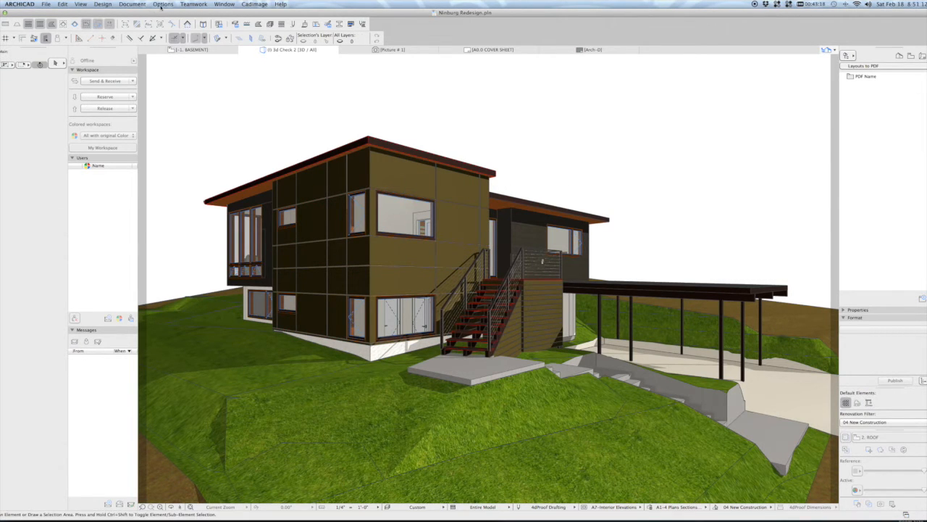
Bring up PhotoRendering Settings via Document > Creative Imaging for the Sketch engine
click(132, 5)
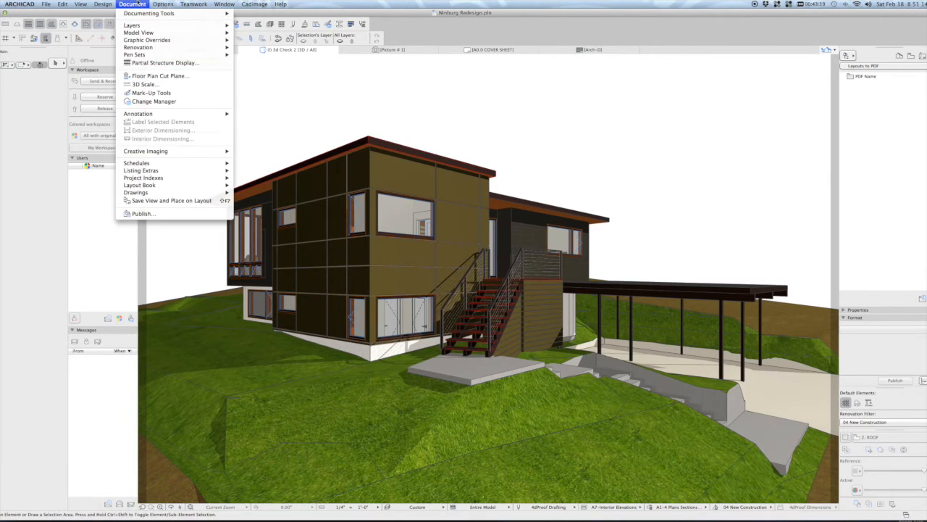
mouse_move(145, 150)
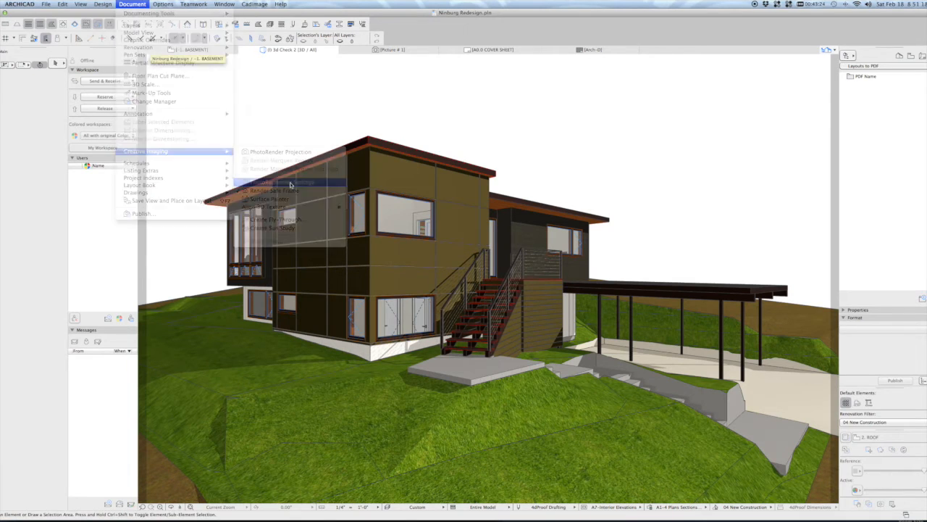
click(275, 183)
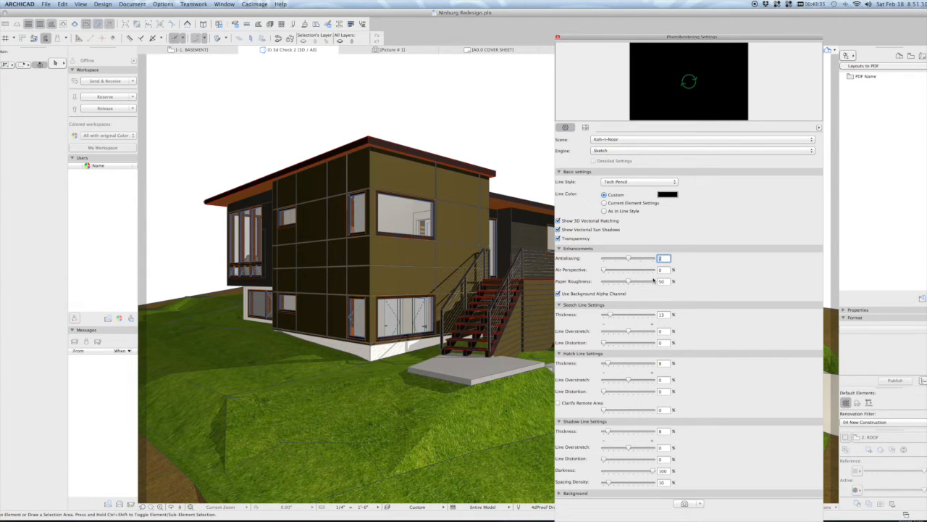
mouse_move(644, 284)
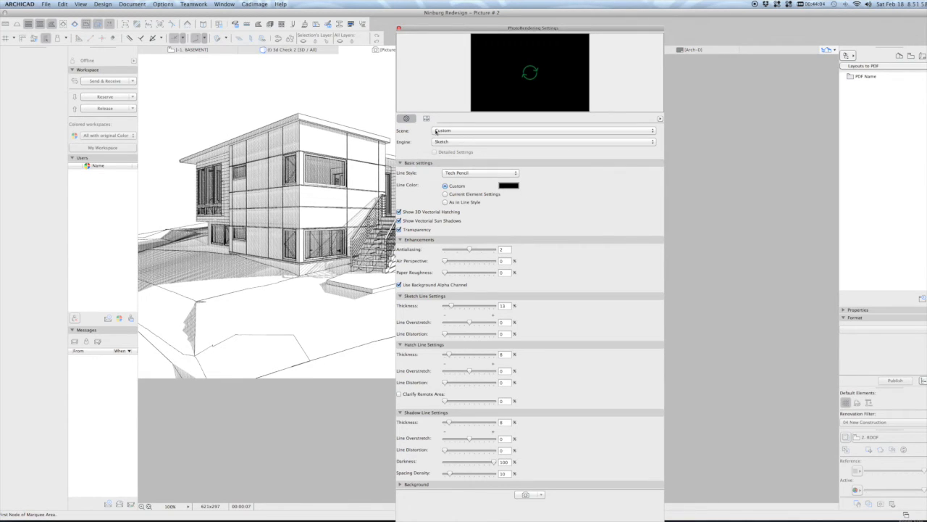
Store the current sketch settings as a new scene named Tech Pen Clean
click(544, 130)
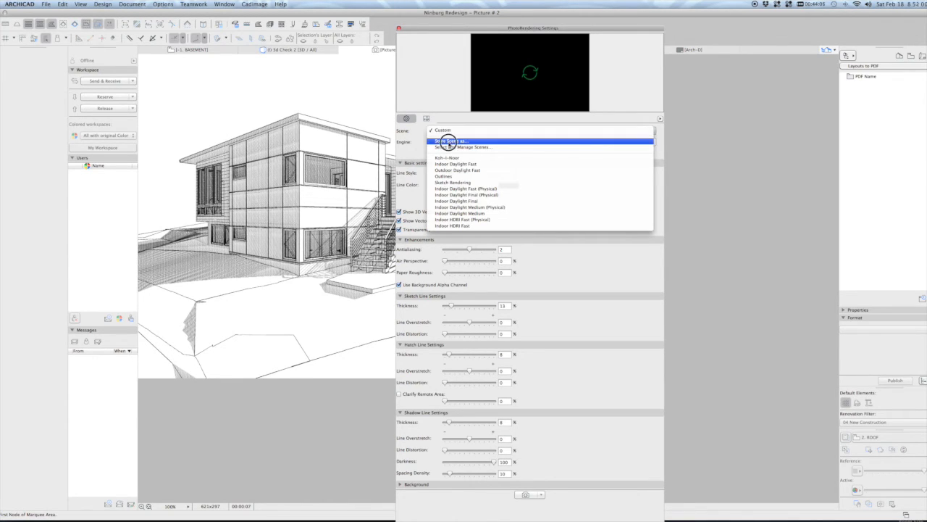
click(451, 141)
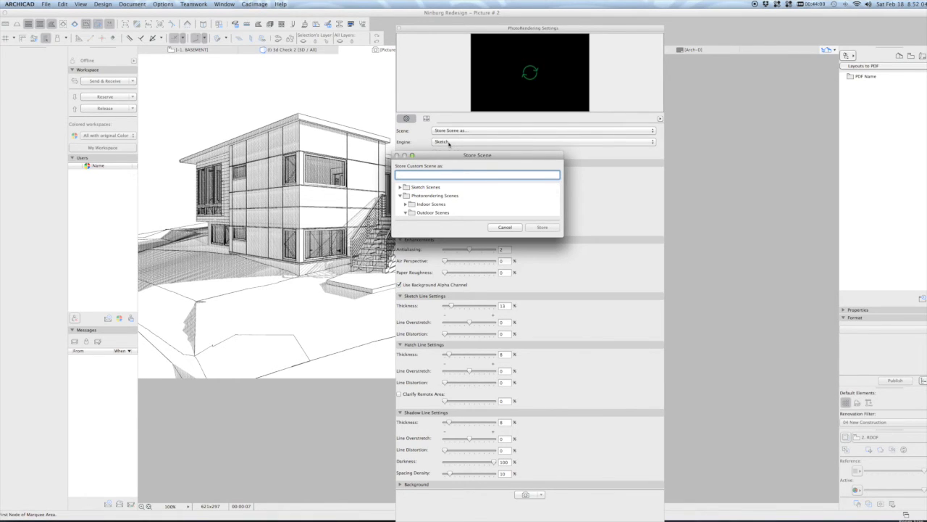
text(Tech Pen Clean)
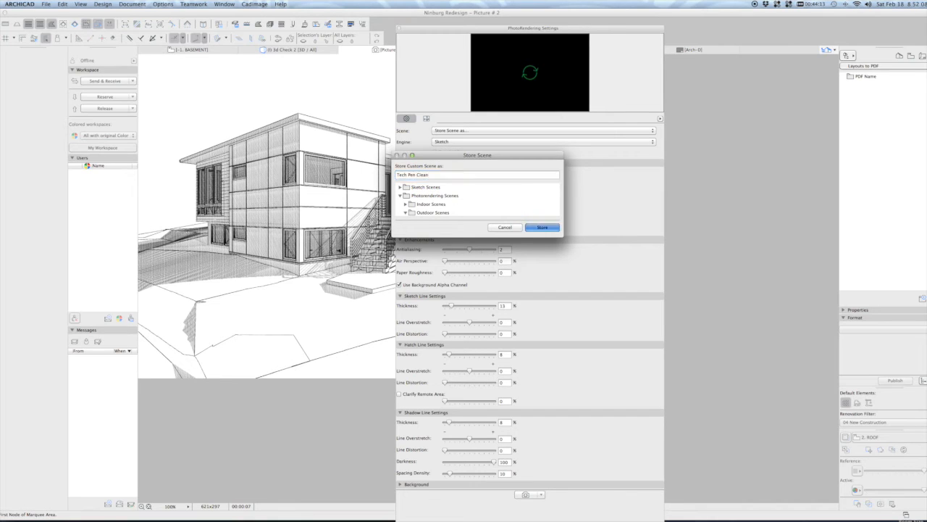
click(541, 226)
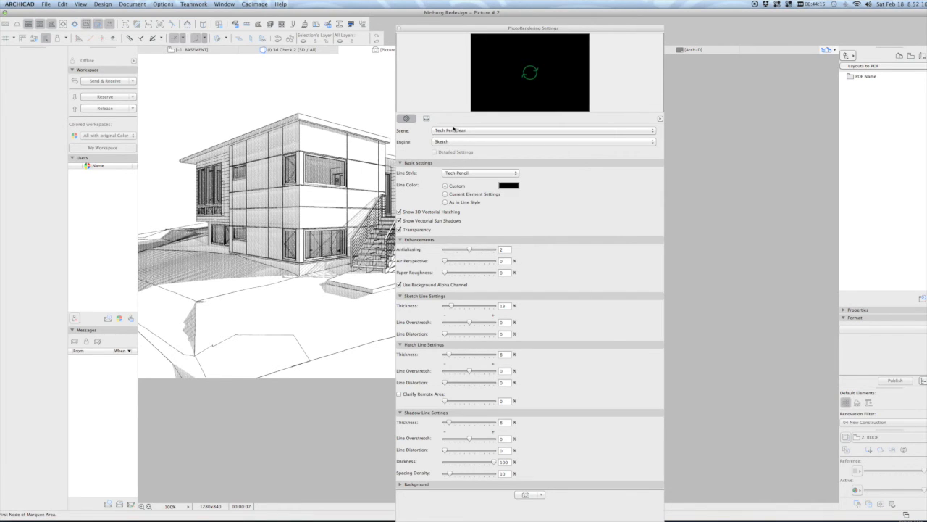
click(542, 130)
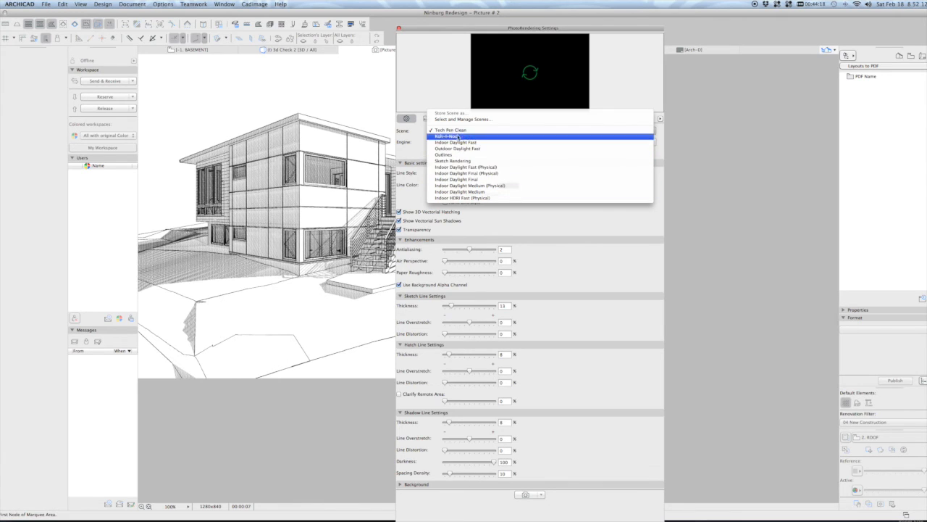
click(463, 119)
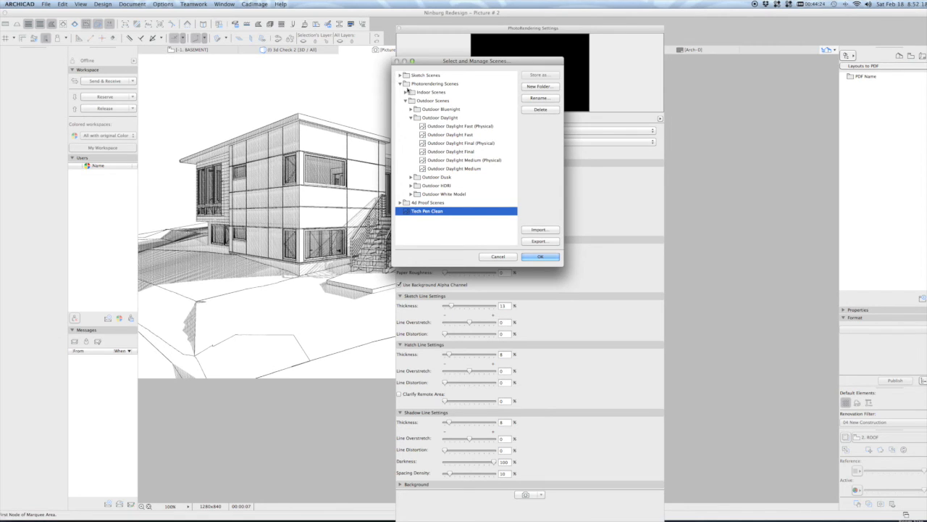
click(400, 75)
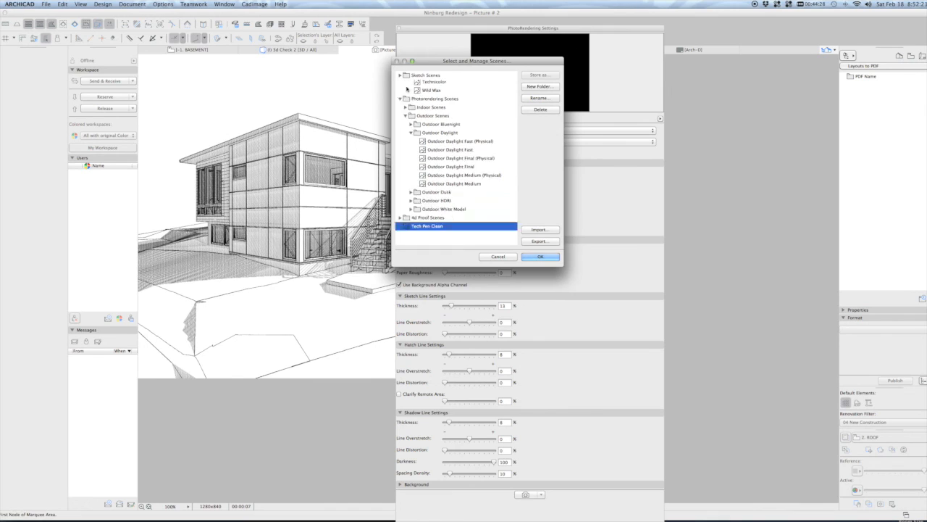
click(400, 75)
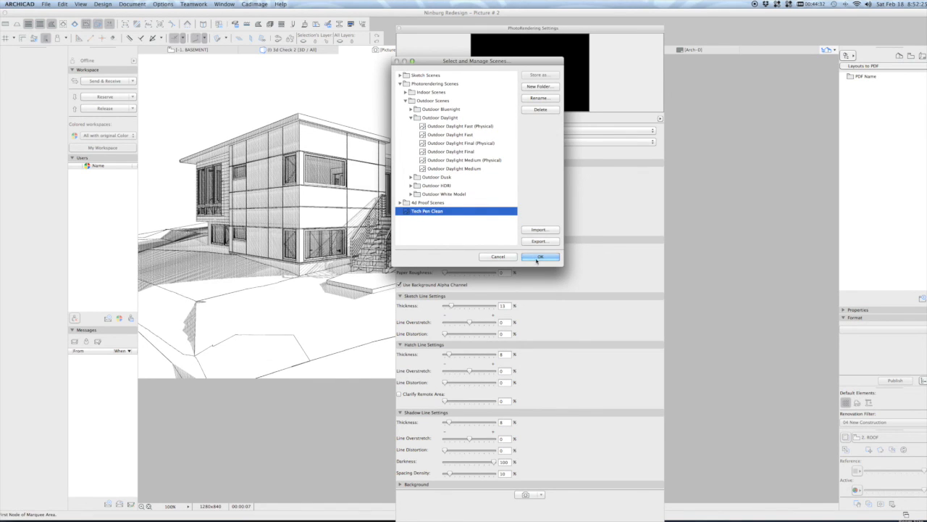
click(539, 256)
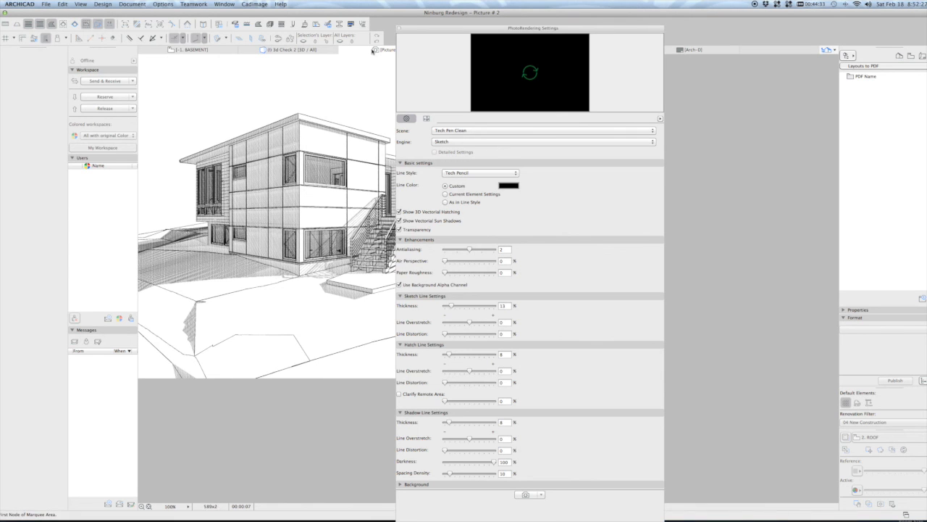